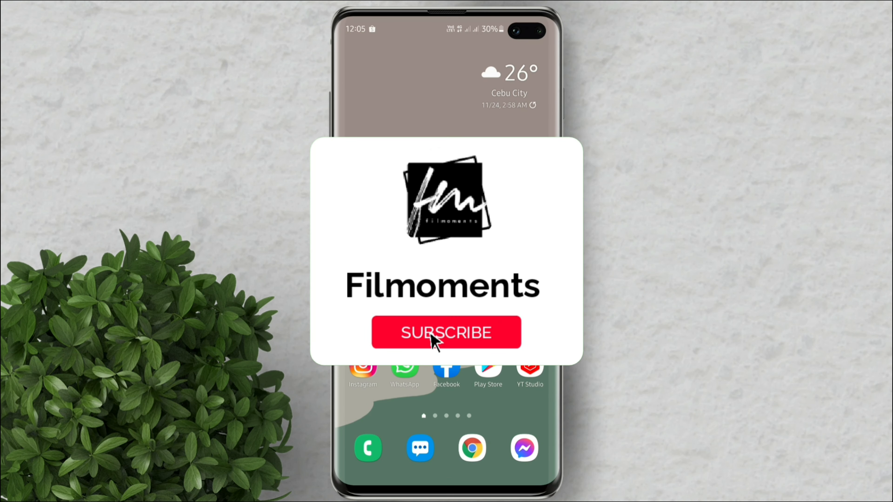
Step: Launch YouTube from the app drawer and go to Settings via the profile menu
{"action": "left_click", "coordinate": [445, 332]}
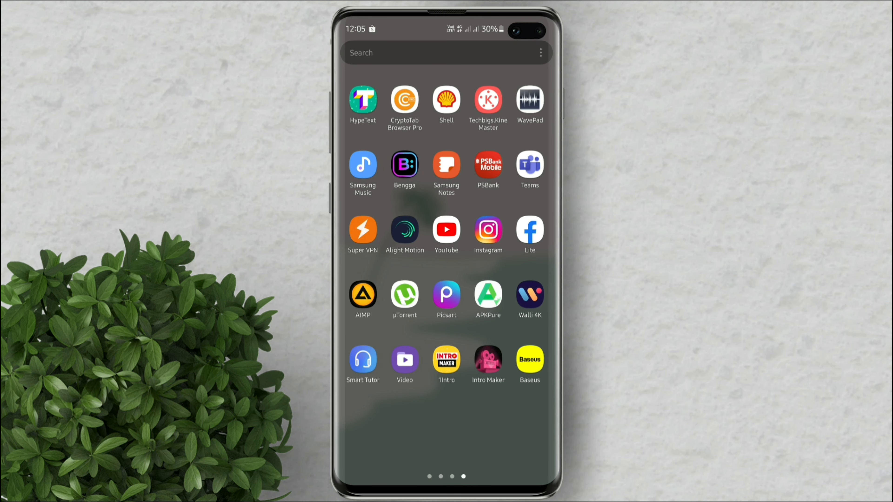
{"action": "left_click", "coordinate": [446, 231]}
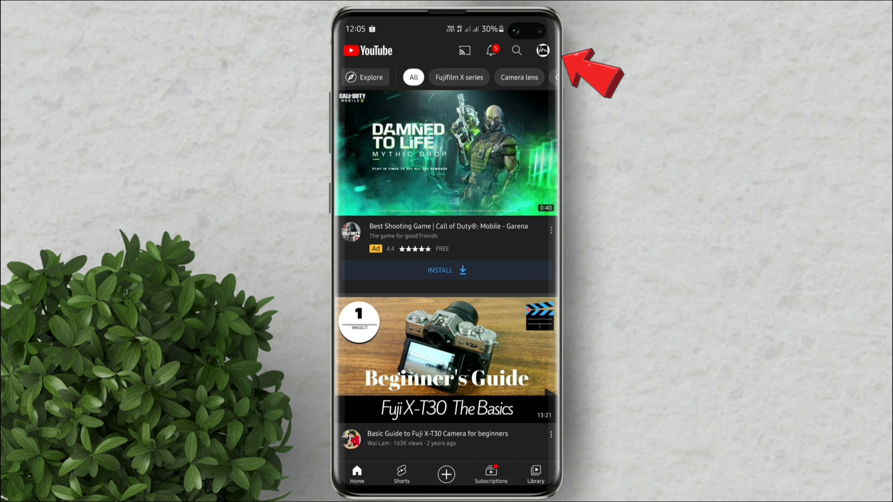
{"action": "left_click", "coordinate": [541, 50]}
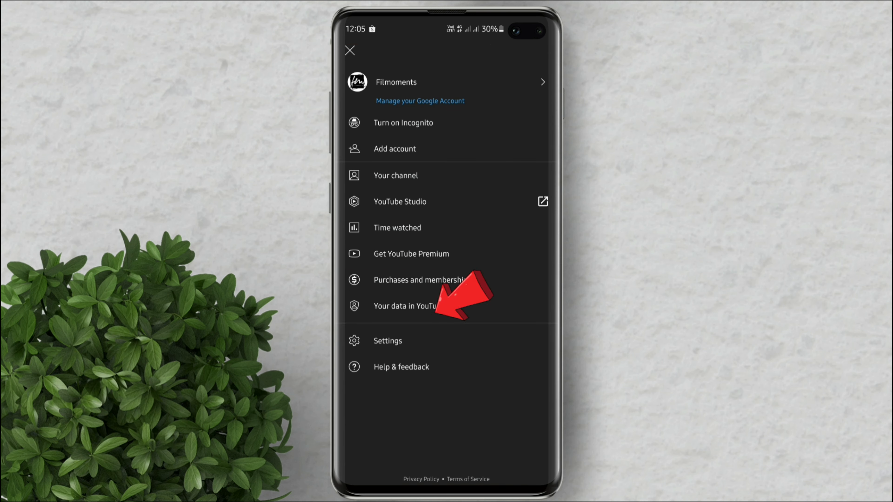
{"action": "left_click", "coordinate": [388, 341]}
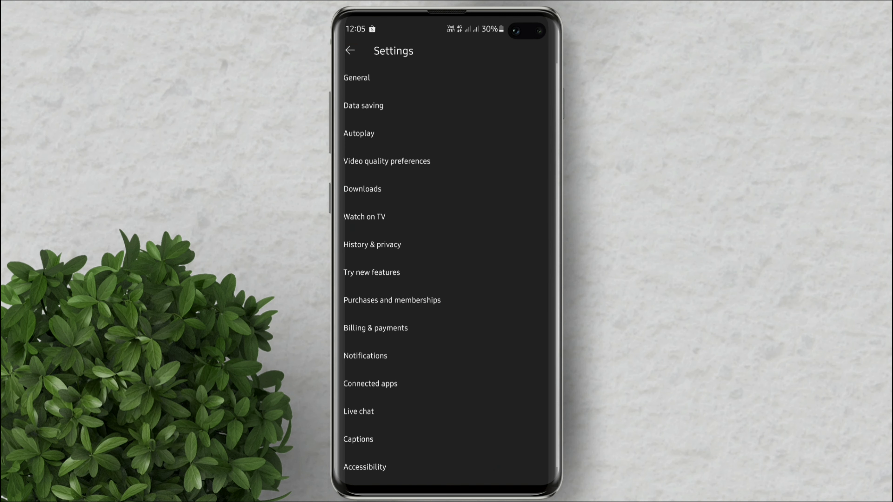
Step: In History & privacy, clear the search history and confirm CLEAR SEARCH HISTORY
{"action": "left_click", "coordinate": [371, 244]}
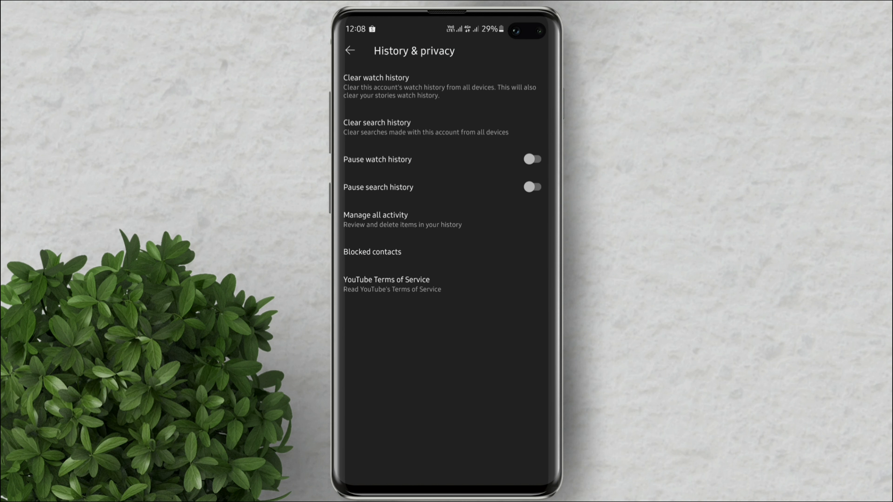
{"action": "left_click", "coordinate": [376, 78]}
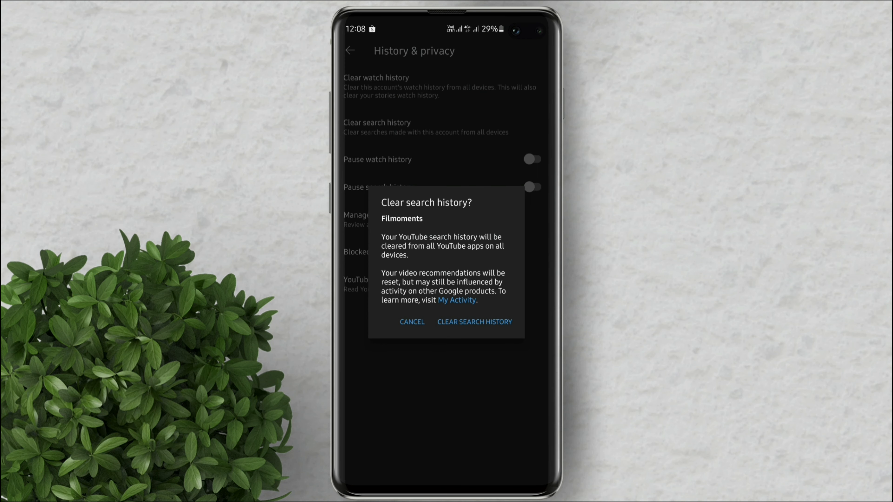
{"action": "left_click", "coordinate": [474, 322]}
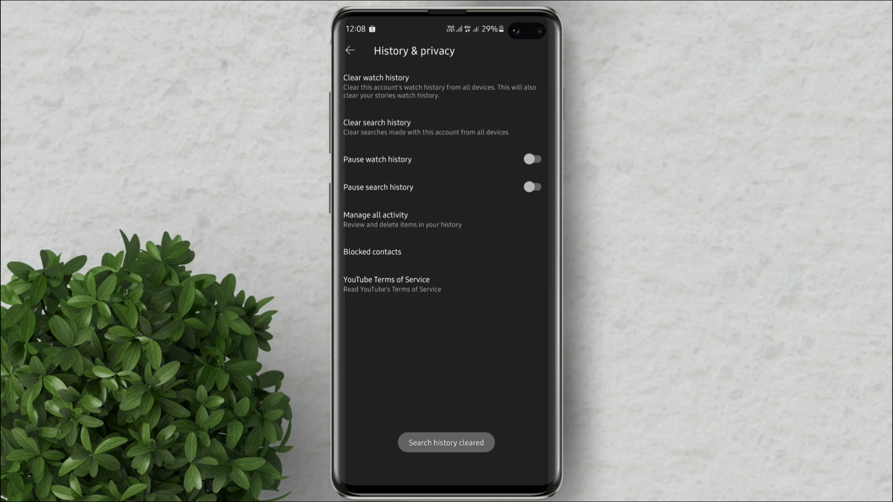